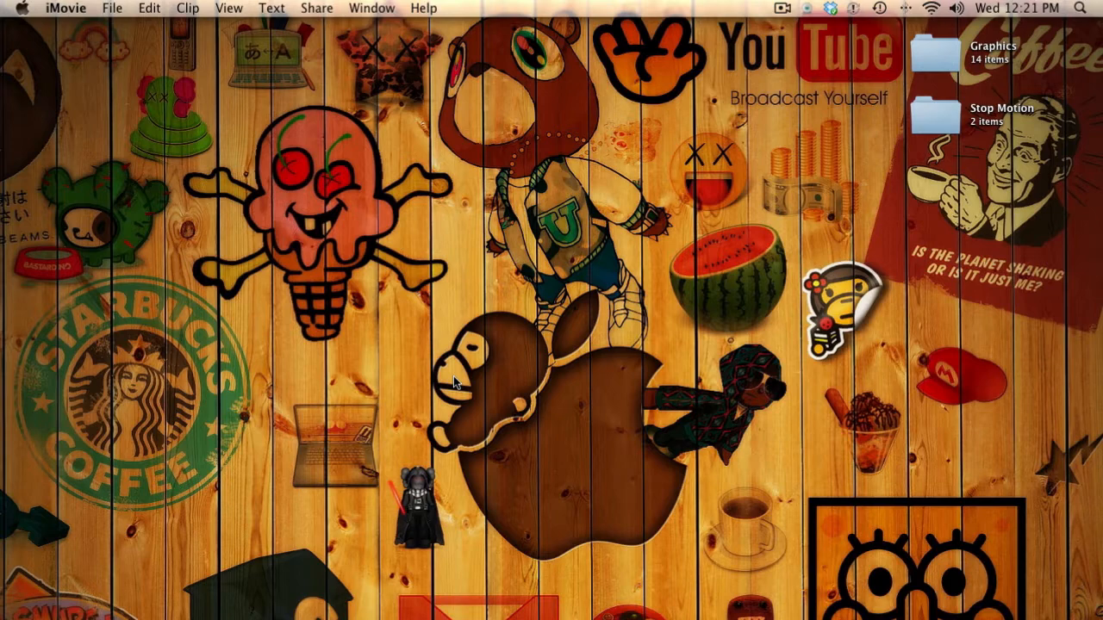
{"action": "mouse_move", "coordinate": [476, 379]}
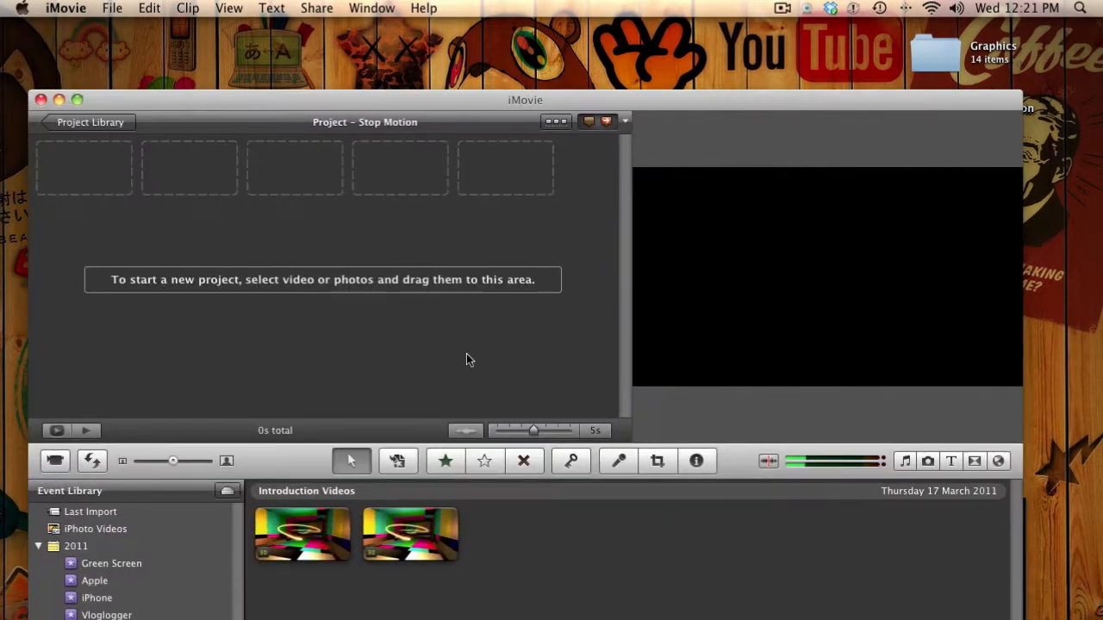
{"action": "left_click", "coordinate": [66, 8]}
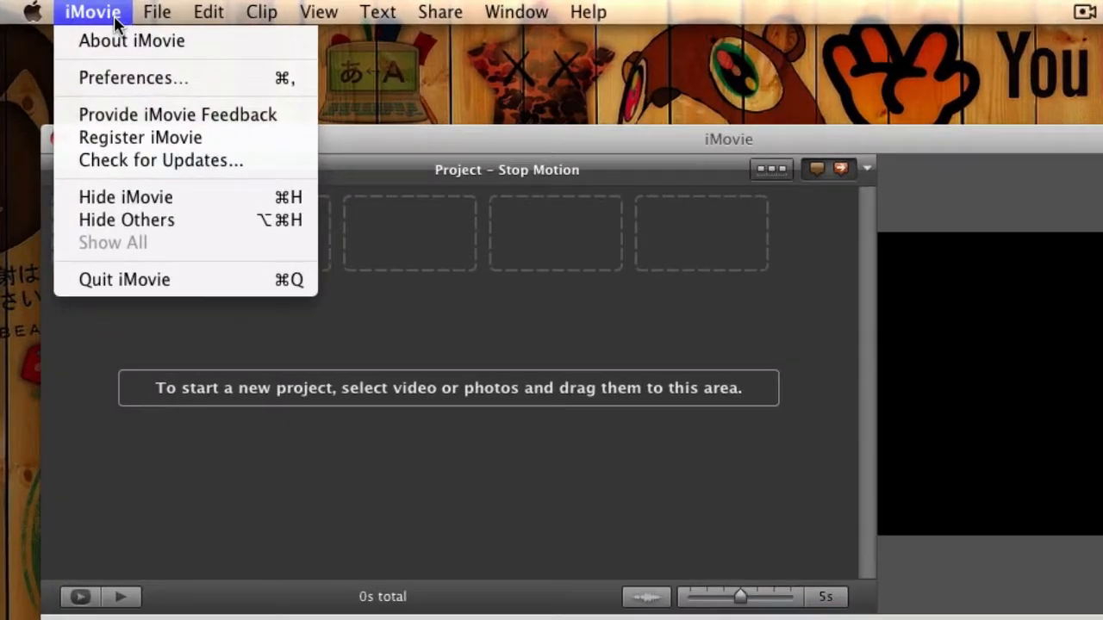
{"action": "left_click", "coordinate": [132, 77]}
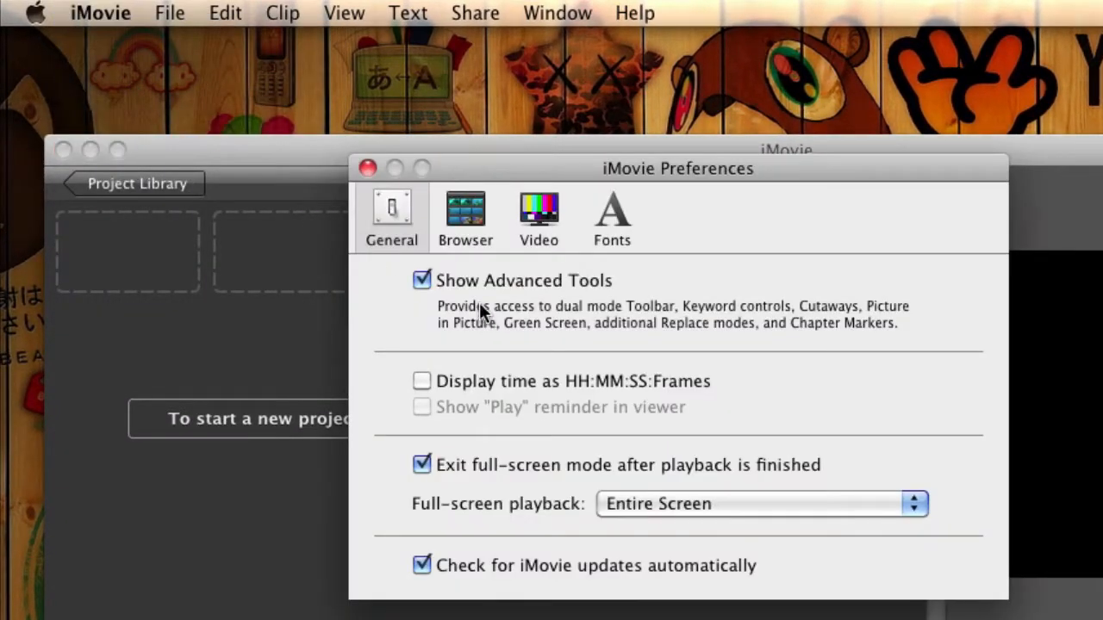
{"action": "mouse_move", "coordinate": [495, 296]}
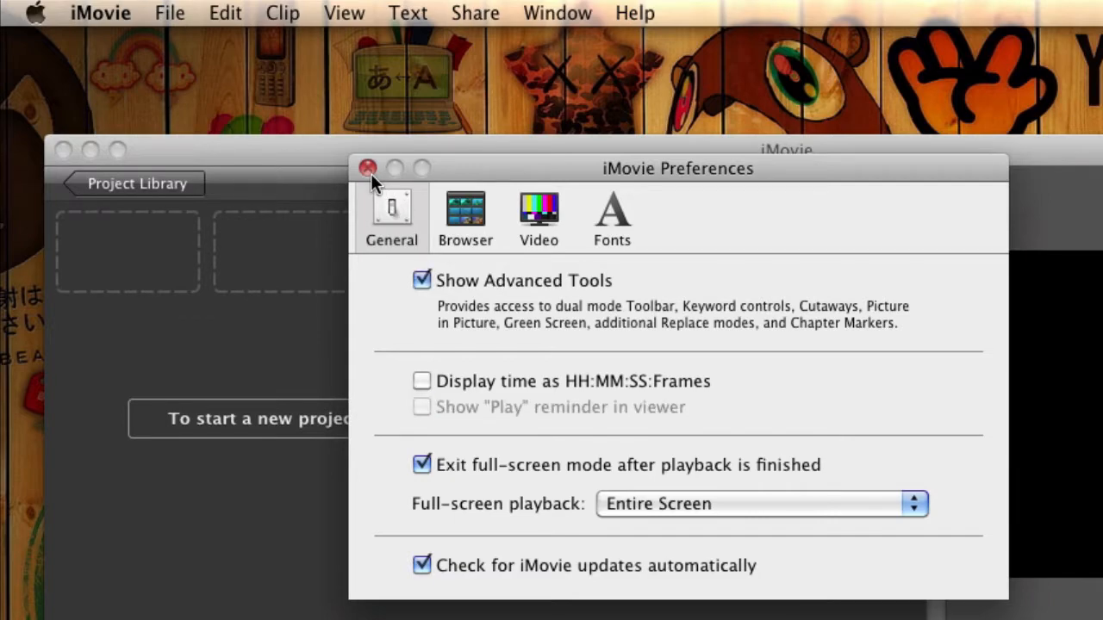
{"action": "left_click", "coordinate": [170, 13]}
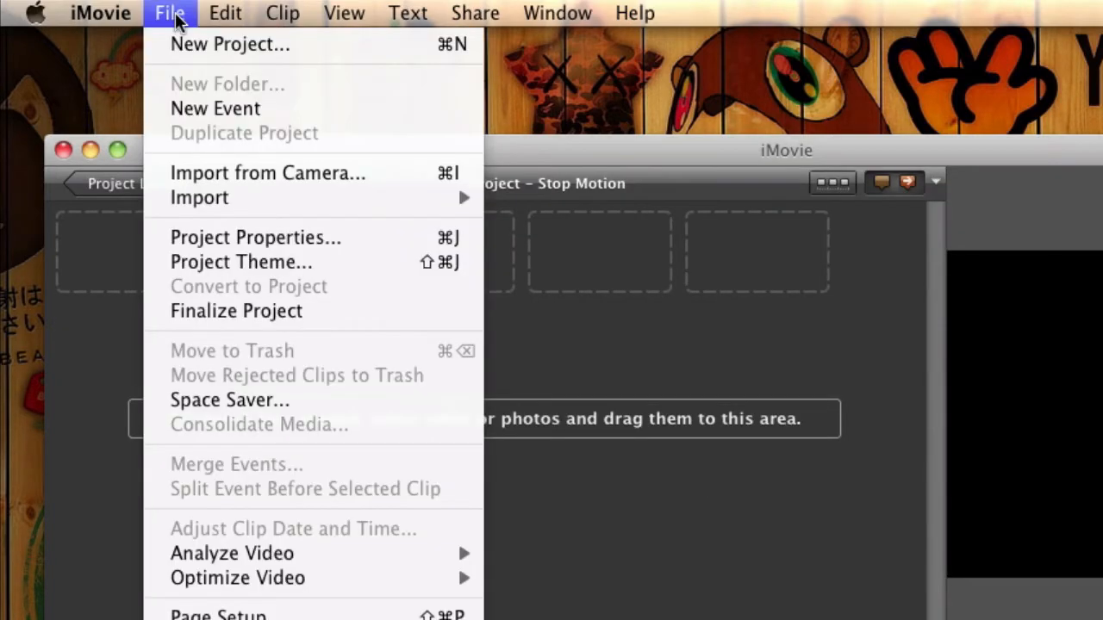
{"action": "mouse_move", "coordinate": [255, 237]}
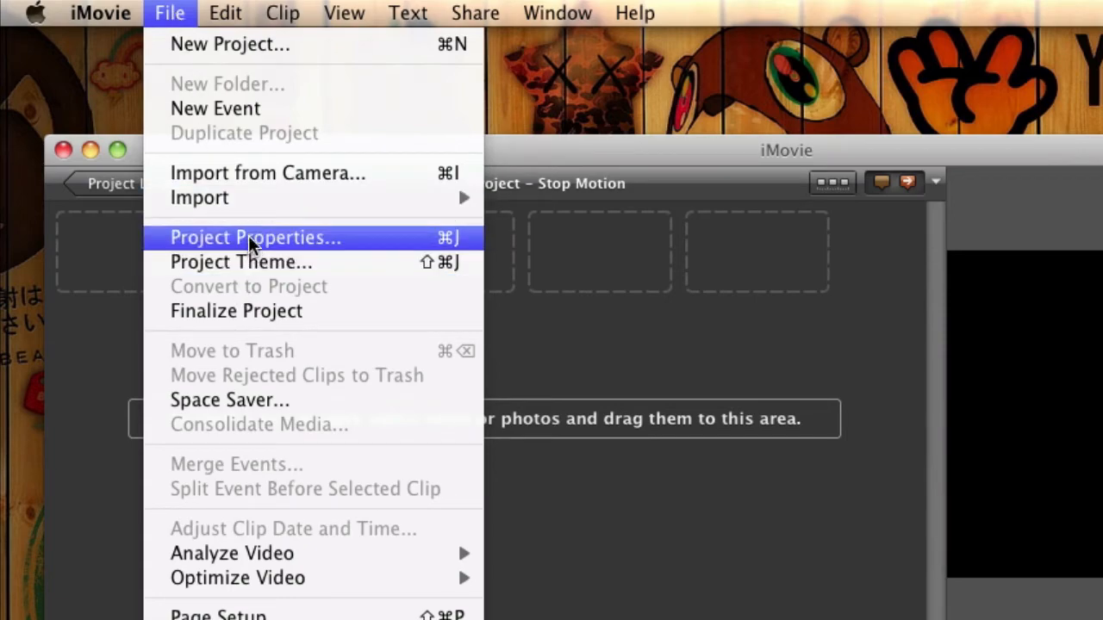
In Project Properties, change Initial Photo Placement from Ken Burns to Crop
{"action": "left_click", "coordinate": [254, 237]}
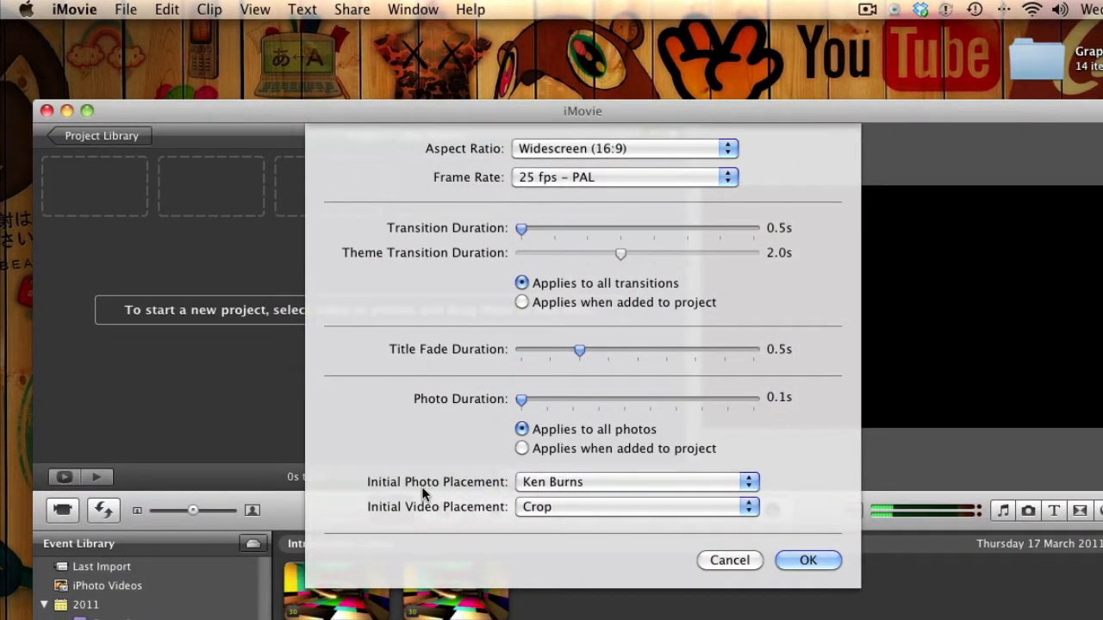
{"action": "left_click", "coordinate": [636, 481]}
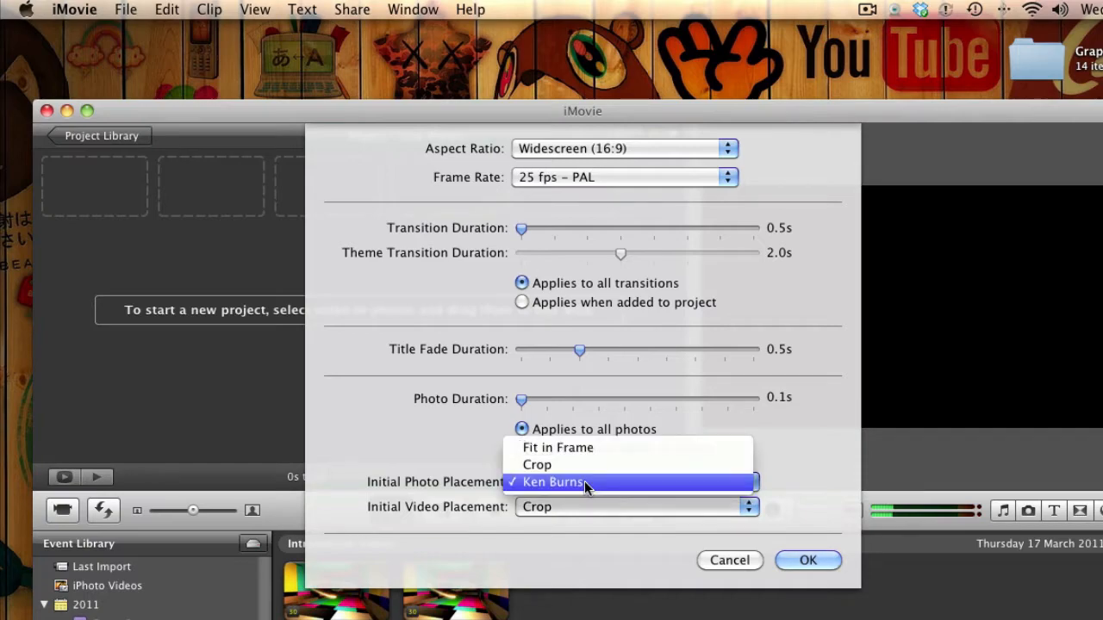
{"action": "mouse_move", "coordinate": [558, 447]}
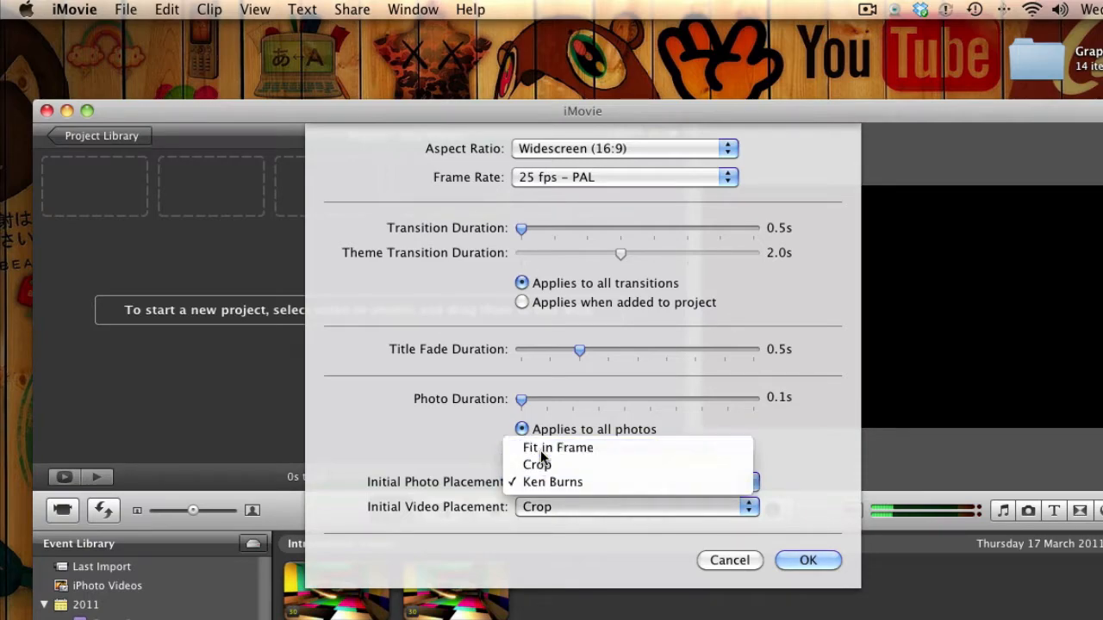
{"action": "left_click", "coordinate": [807, 561]}
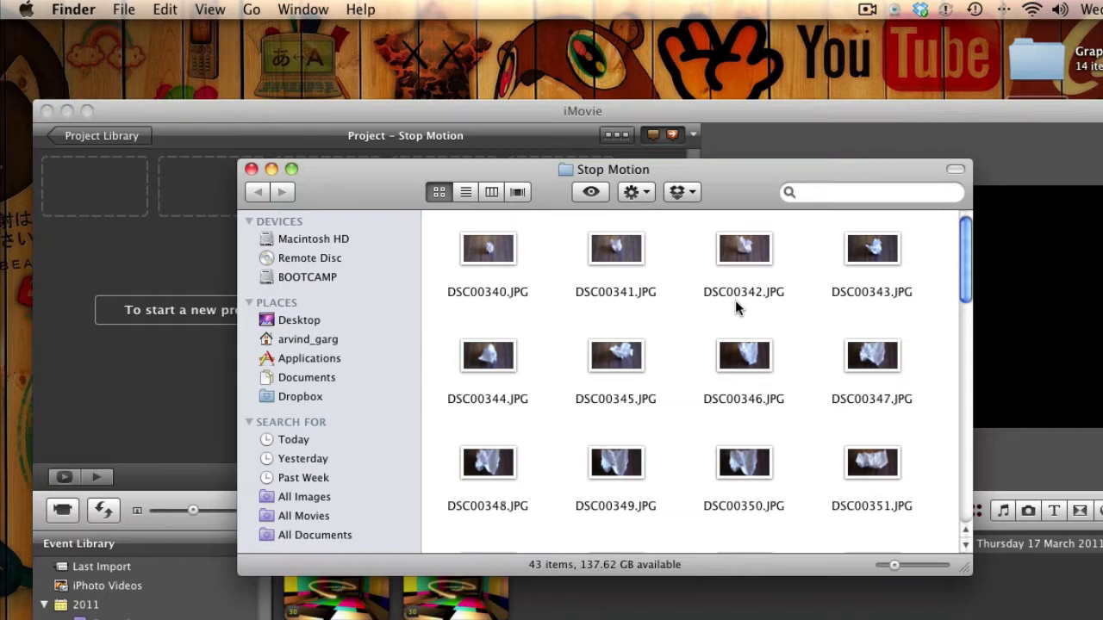
Select all 43 crumpled-paper photos in the Stop Motion folder with Cmd+A
{"action": "key", "text": "cmd+a"}
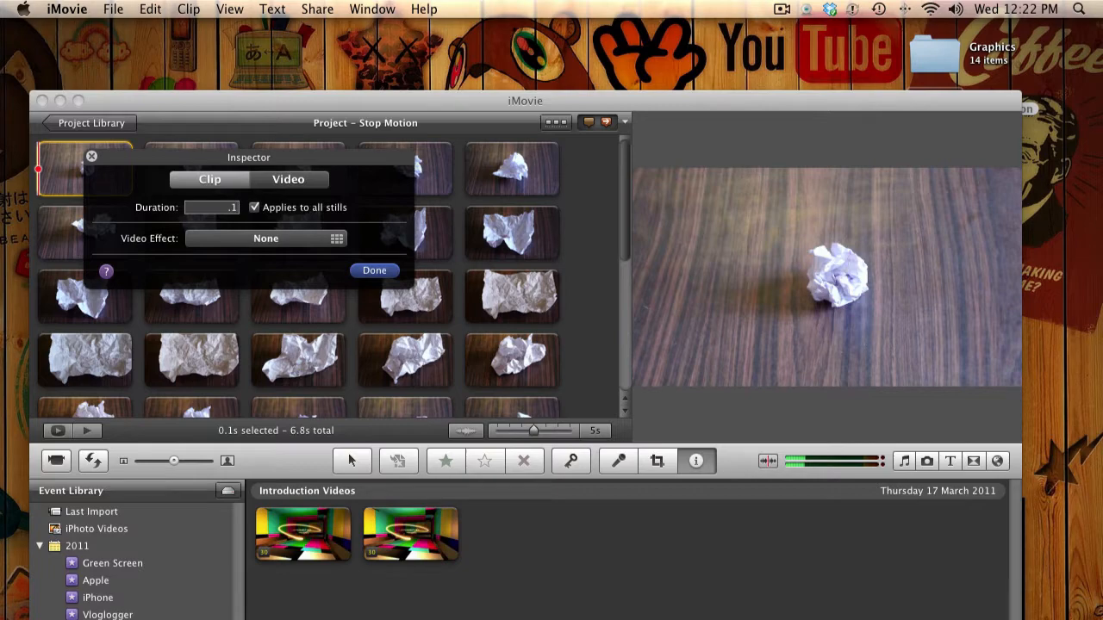
Apply the 0.1 s still duration to all stills, confirm, and scroll the project
{"action": "left_click", "coordinate": [255, 206]}
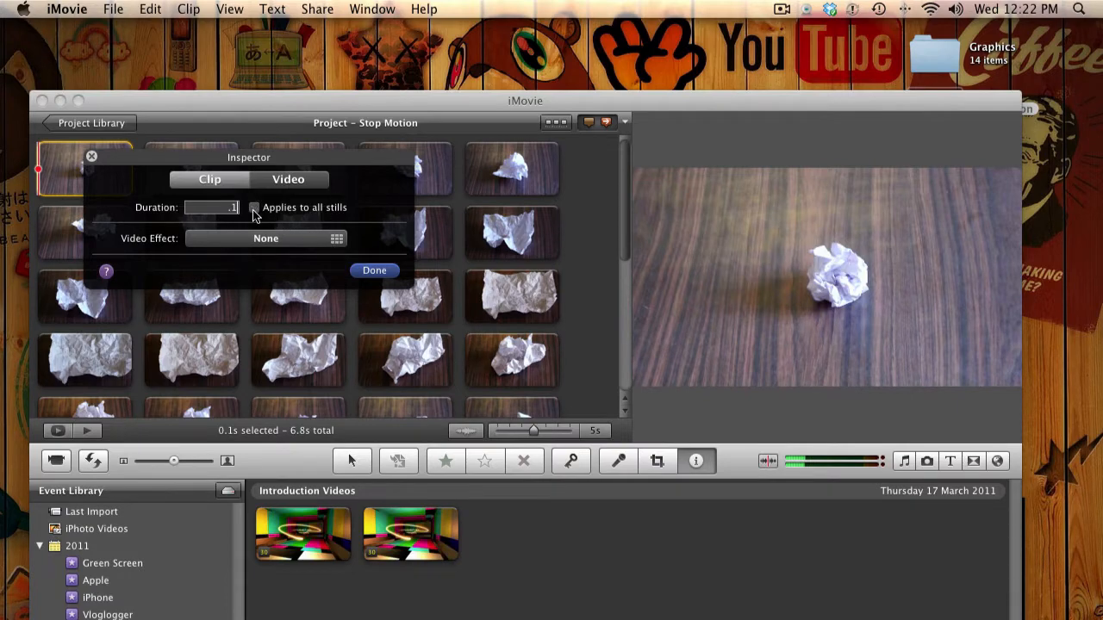
{"action": "left_click", "coordinate": [374, 269]}
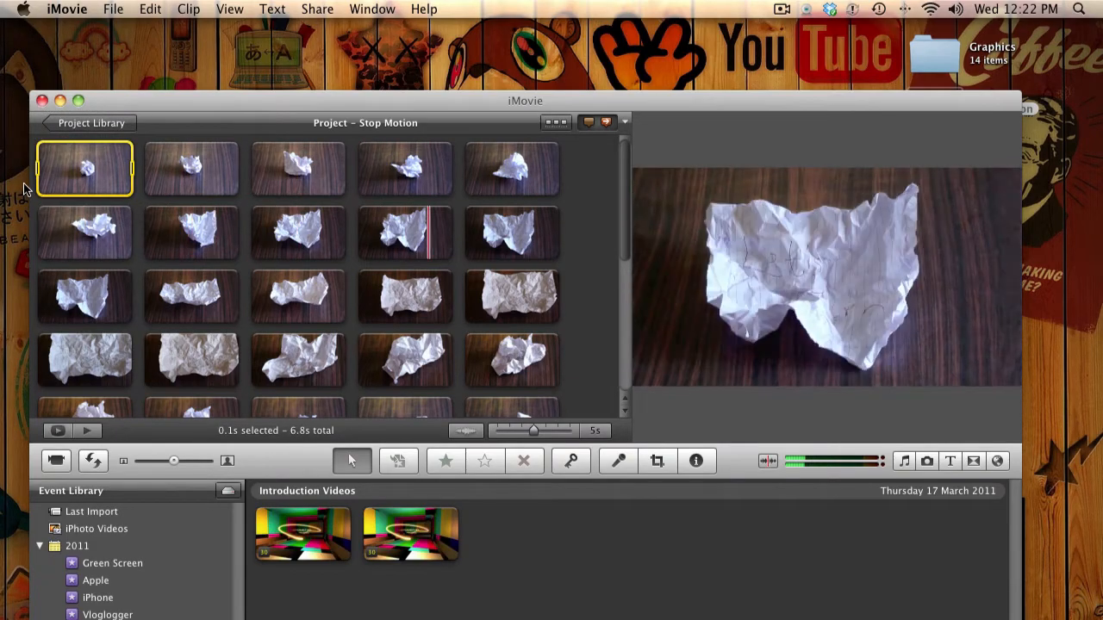
{"action": "scroll", "scroll_direction": "down", "scroll_amount": 3}
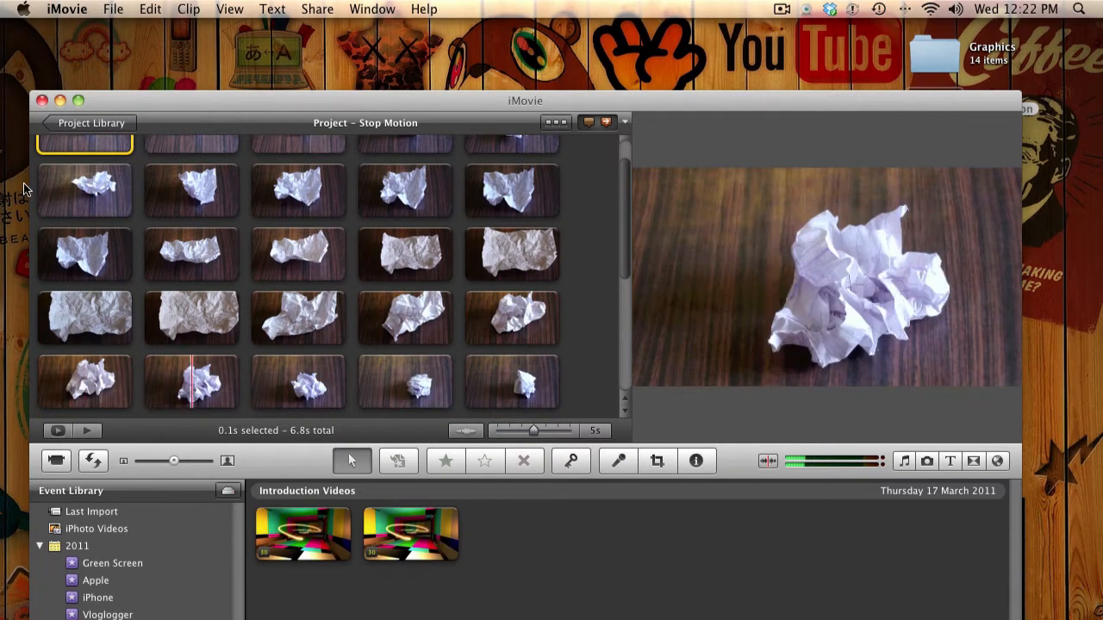